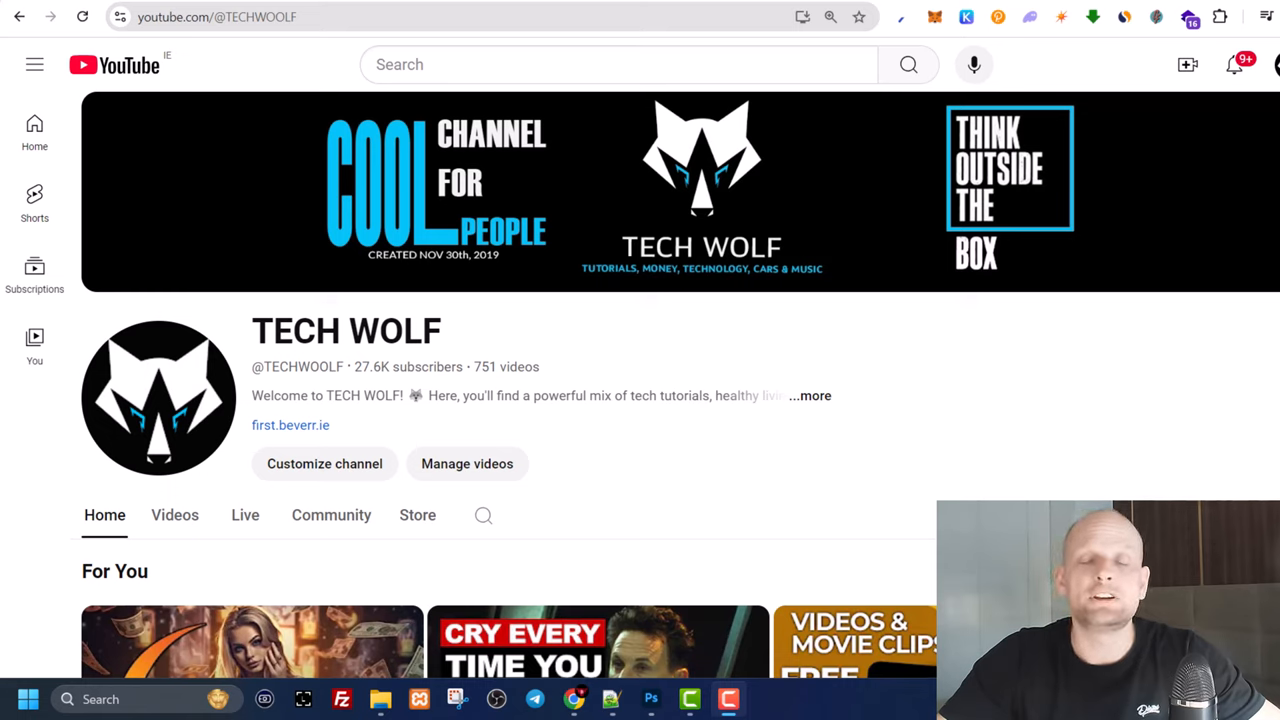
mouse_move(416, 418)
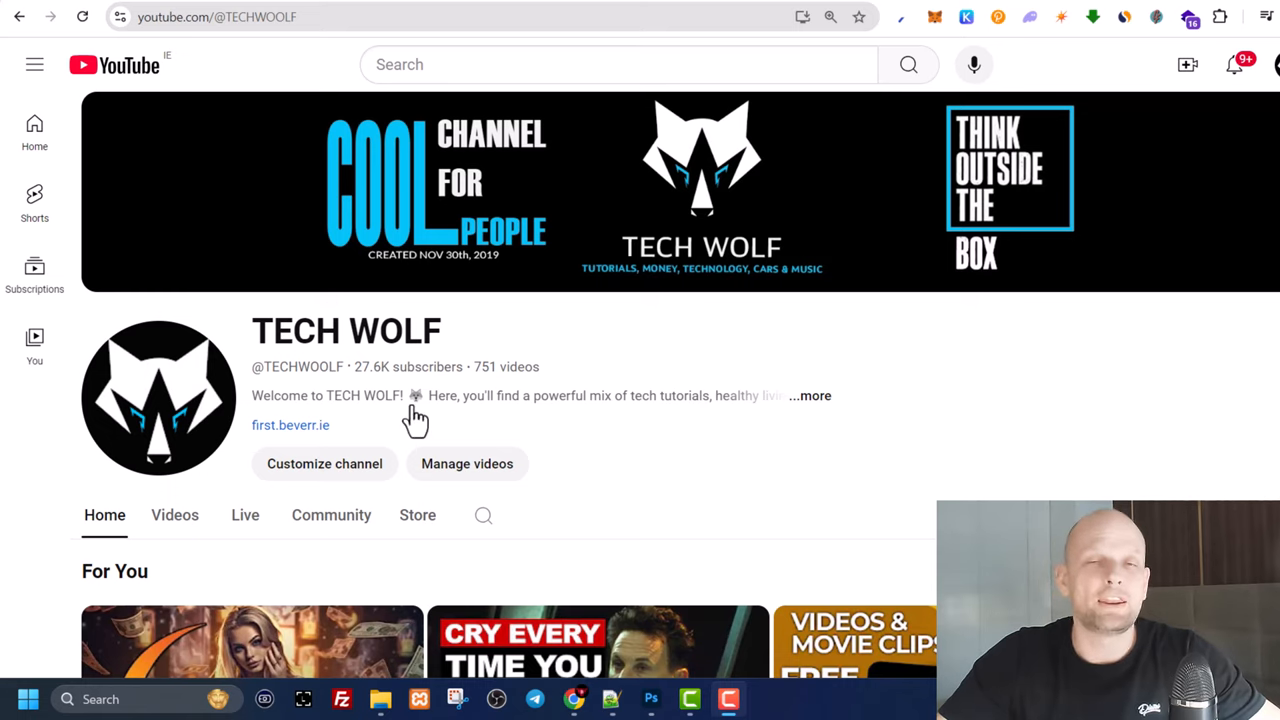
mouse_move(348, 424)
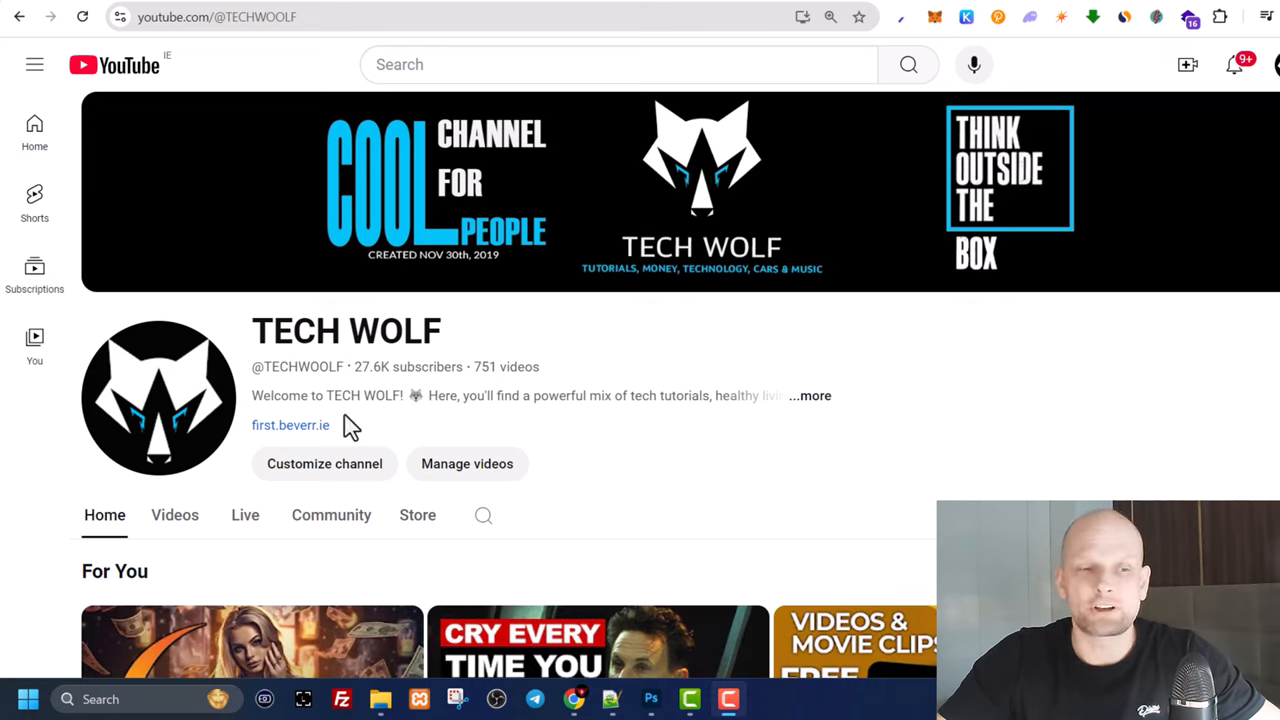
Step: Reach the Keyboard page under Accessibility in Settings from the Start shortcut menu
right_click(28, 700)
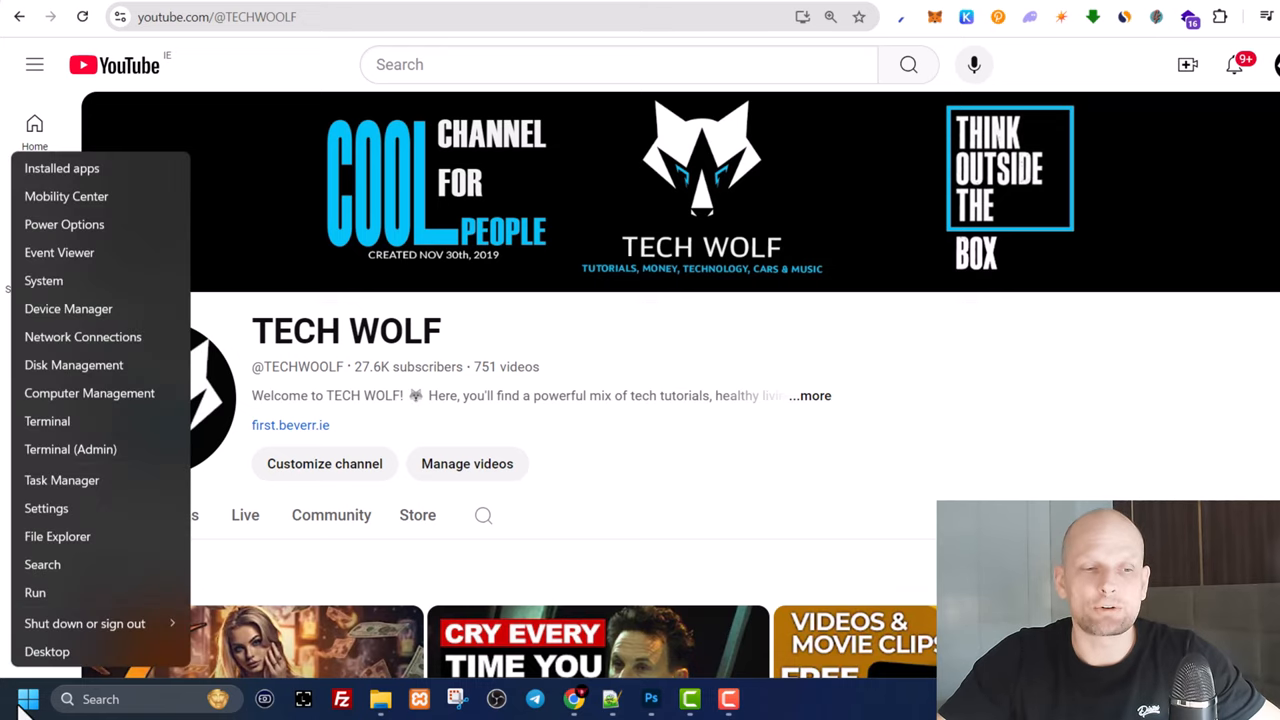
left_click(84, 624)
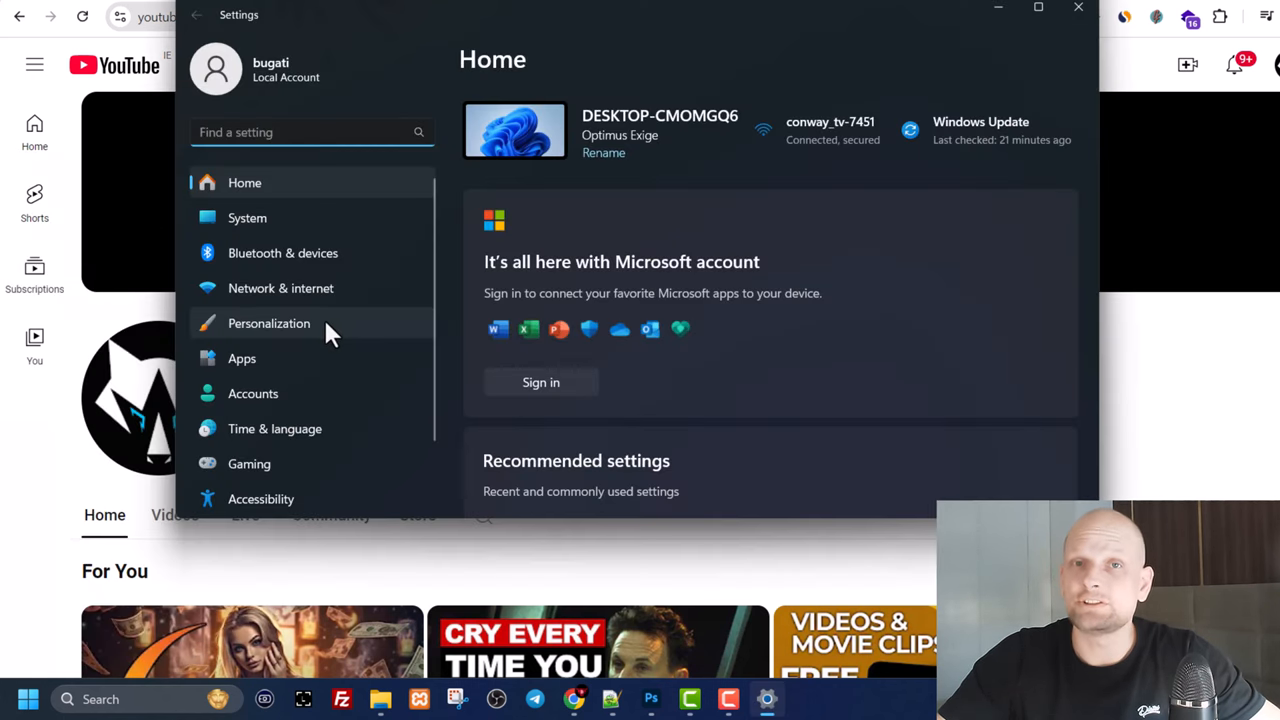
scroll("down", 3)
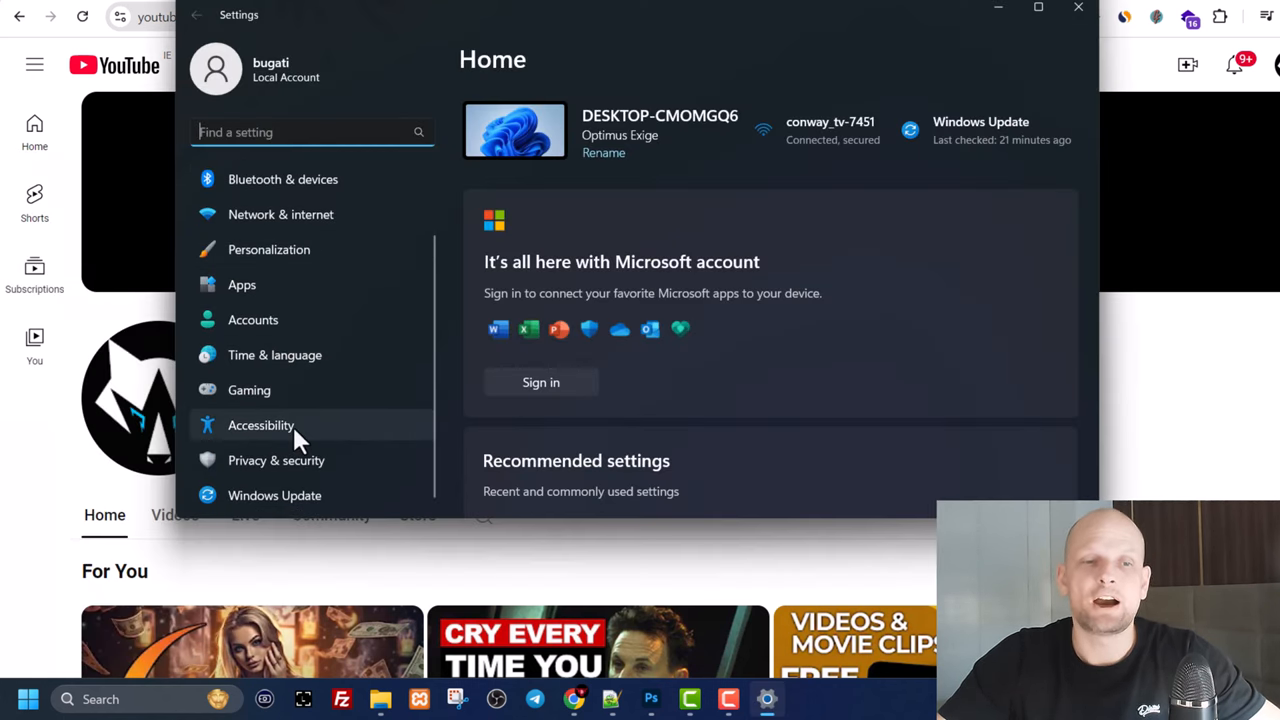
left_click(260, 424)
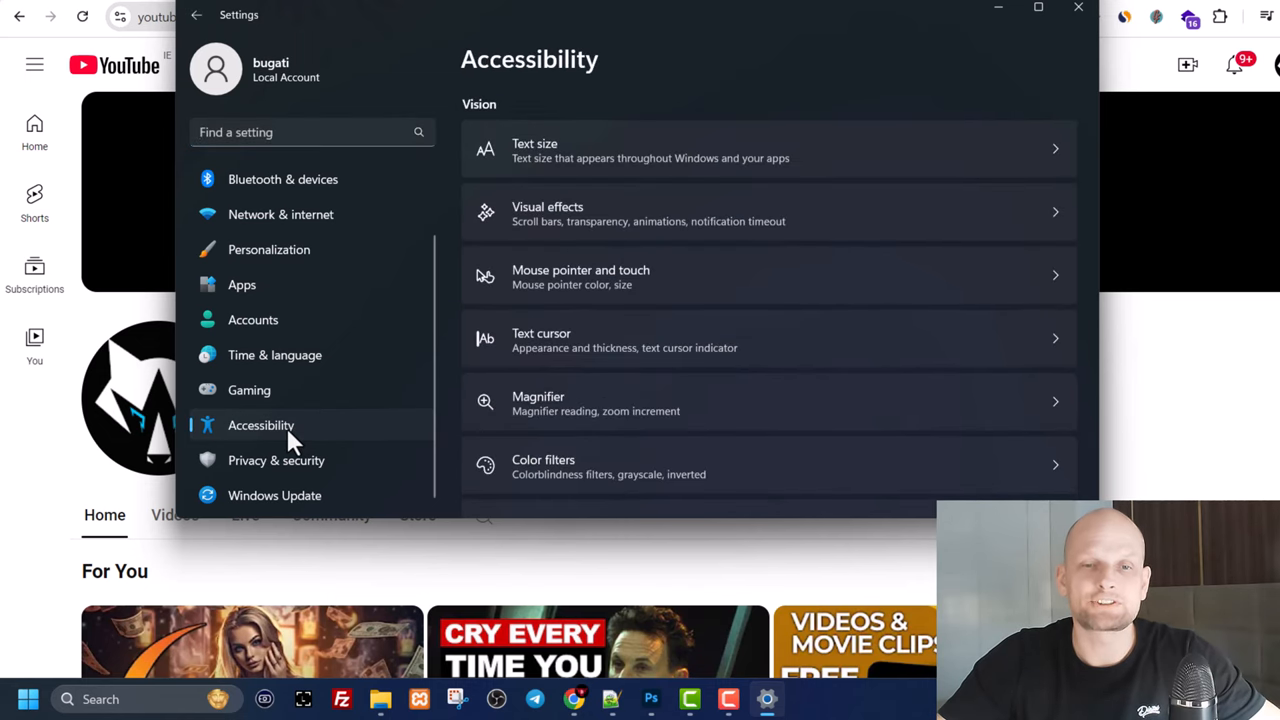
scroll("down", 3)
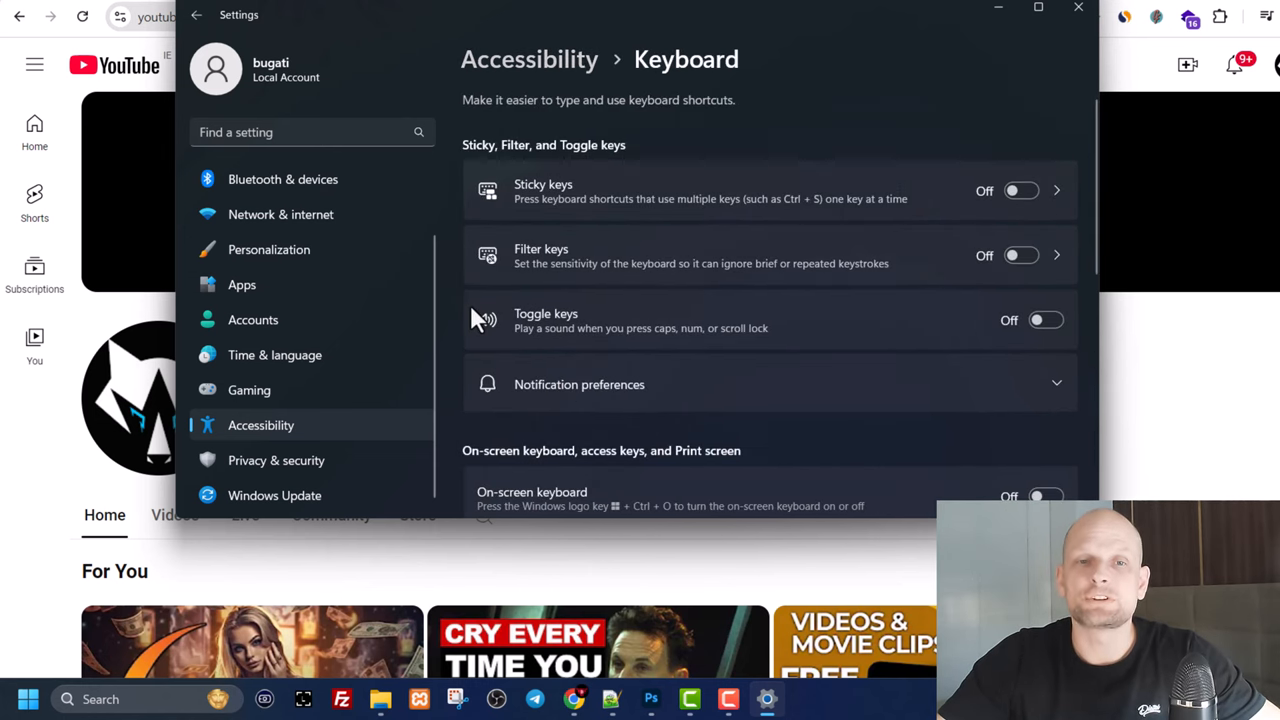
mouse_move(1030, 284)
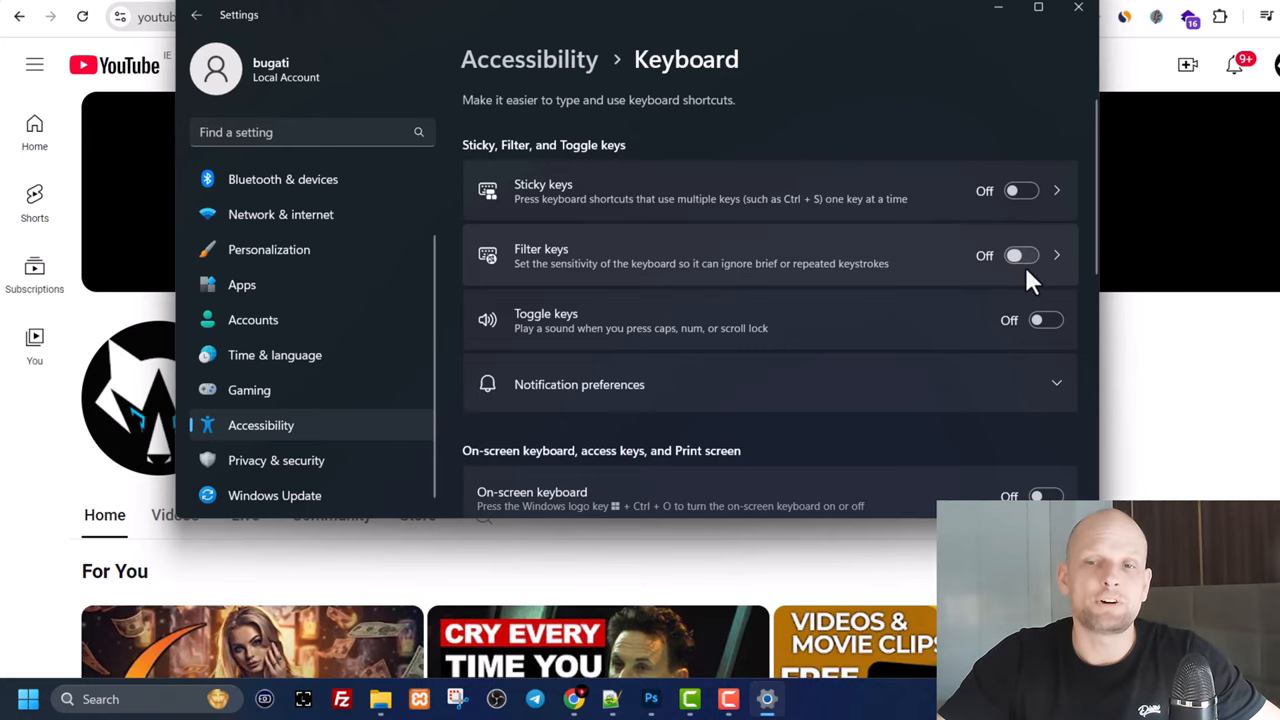
Step: Toggle Filter keys on and then back off
left_click(1022, 256)
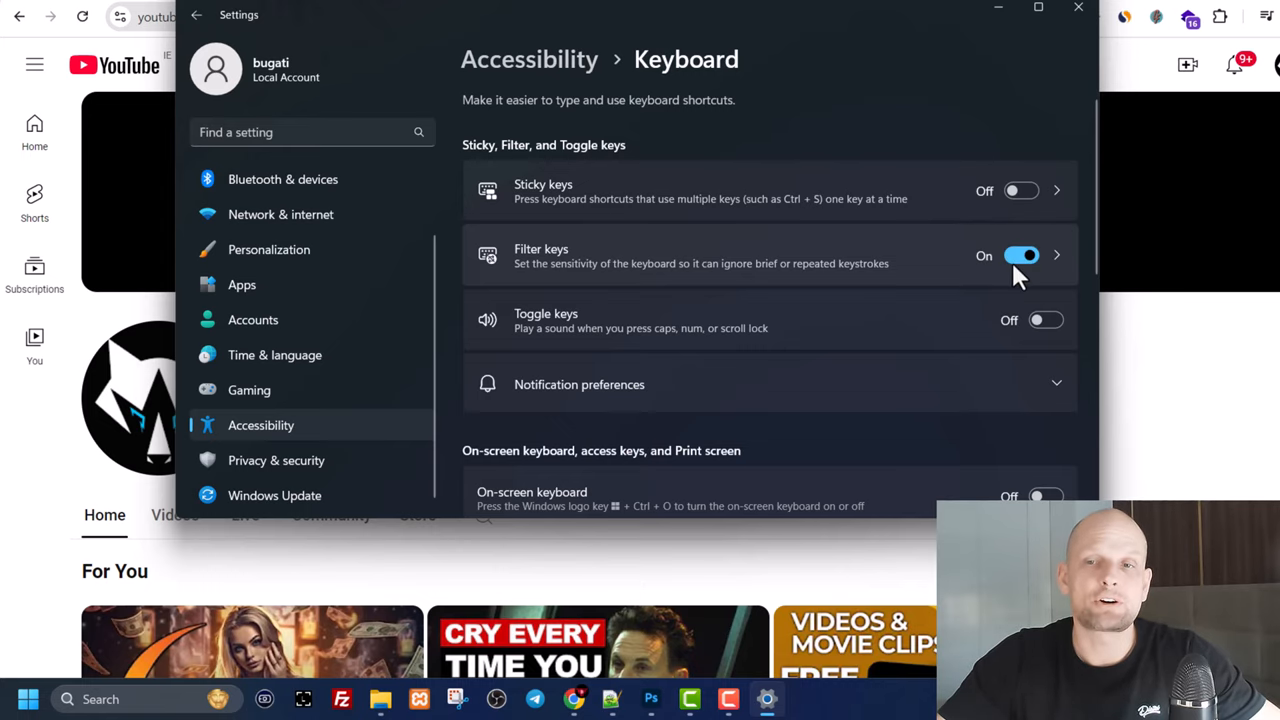
left_click(1022, 256)
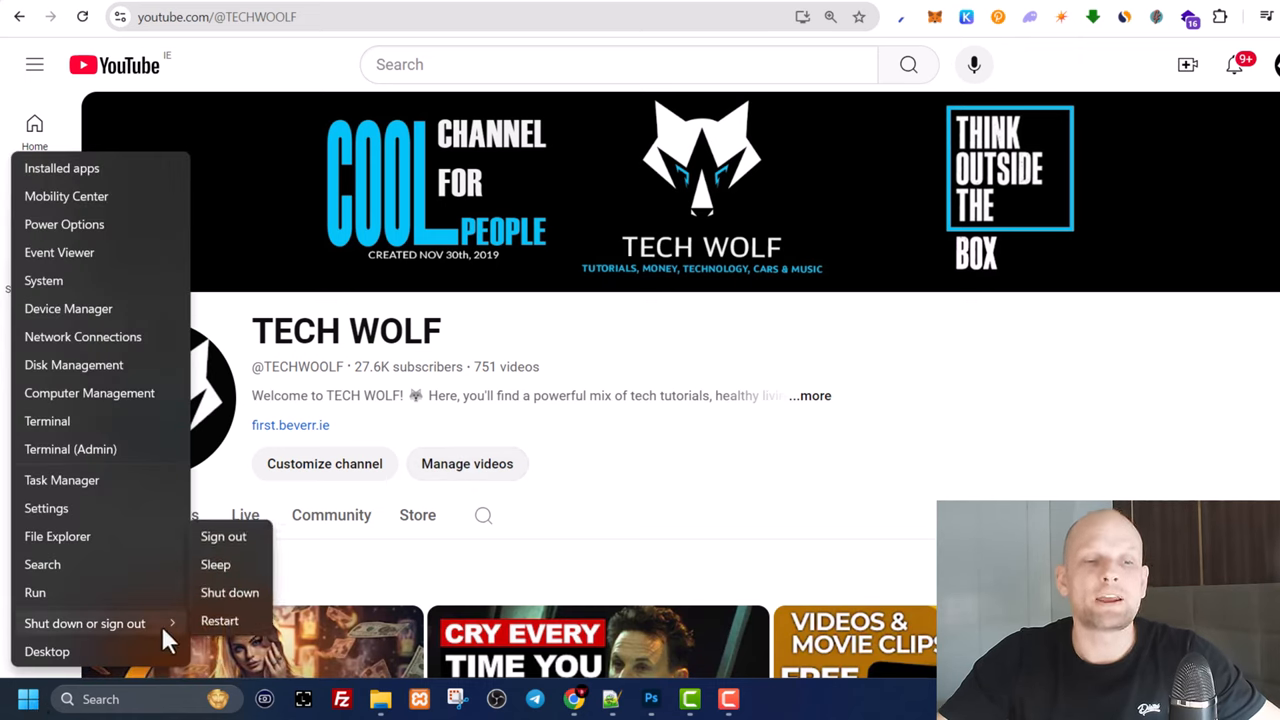
mouse_move(220, 620)
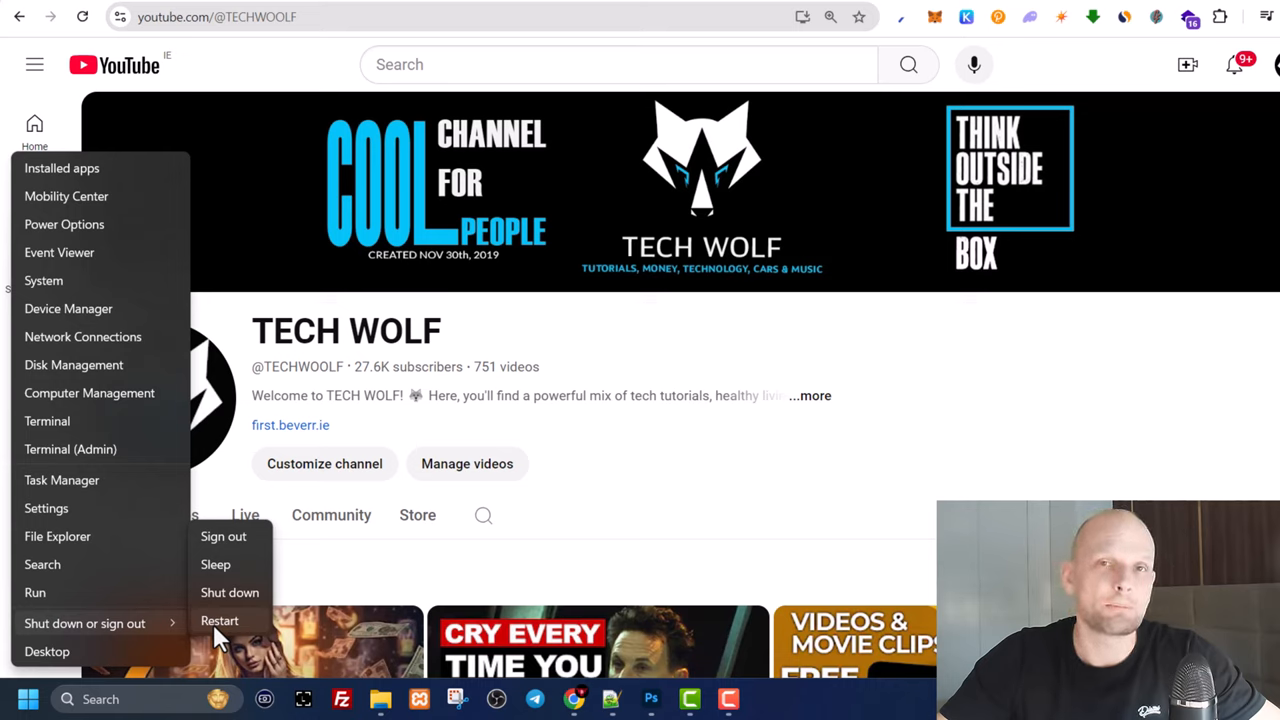
Step: Dismiss the Start shortcut menu without restarting, returning to the YouTube page
left_click(628, 504)
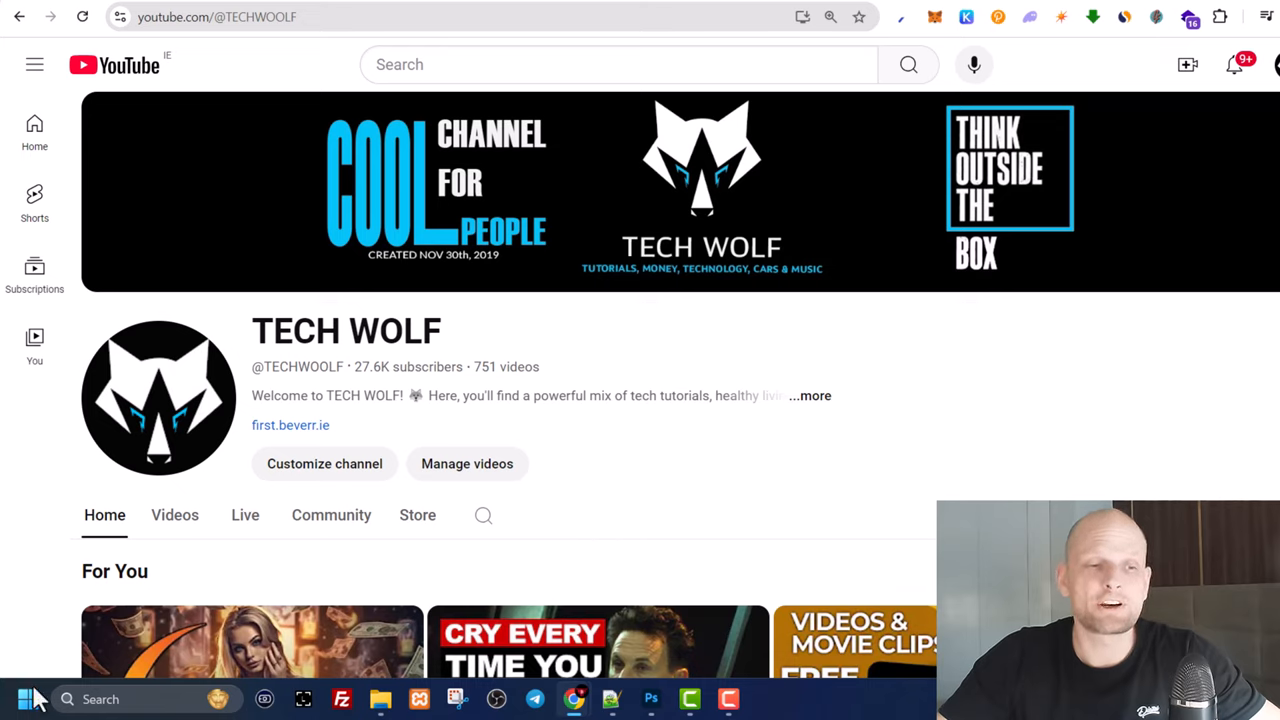
Step: Launch Device Manager from the Start shortcut menu and expand the Keyboards node
right_click(28, 698)
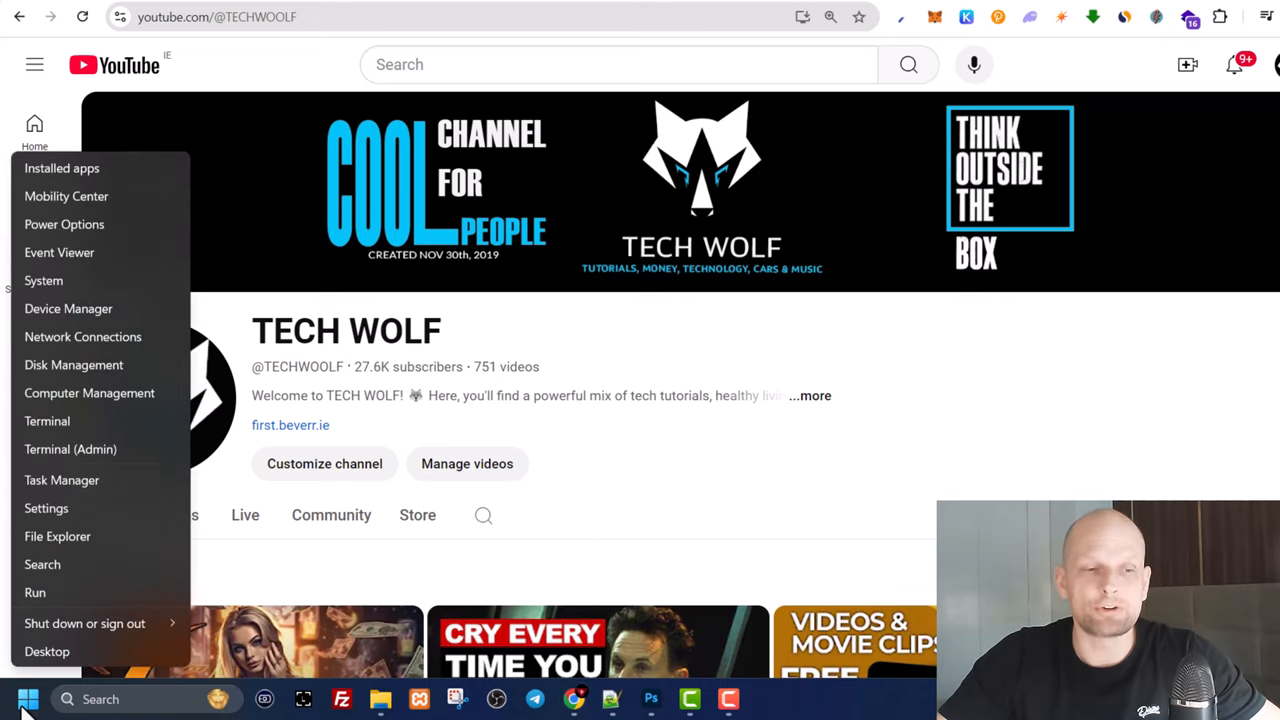
mouse_move(64, 330)
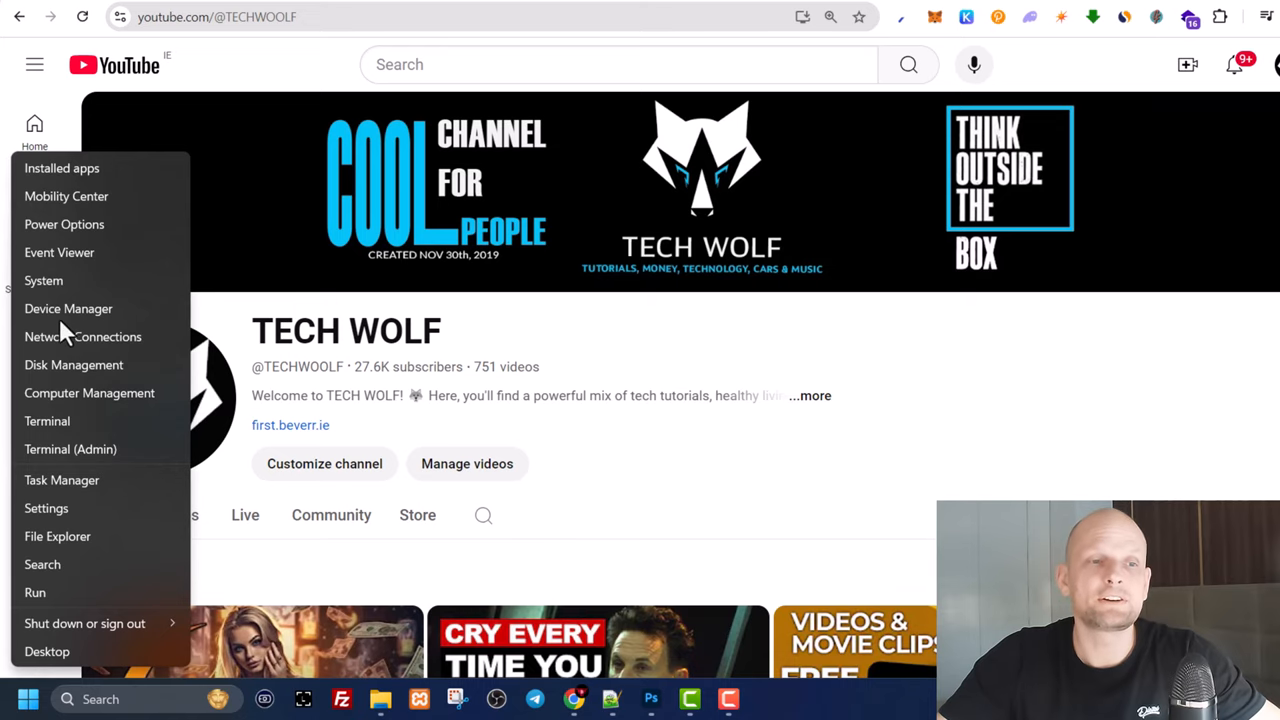
left_click(68, 308)
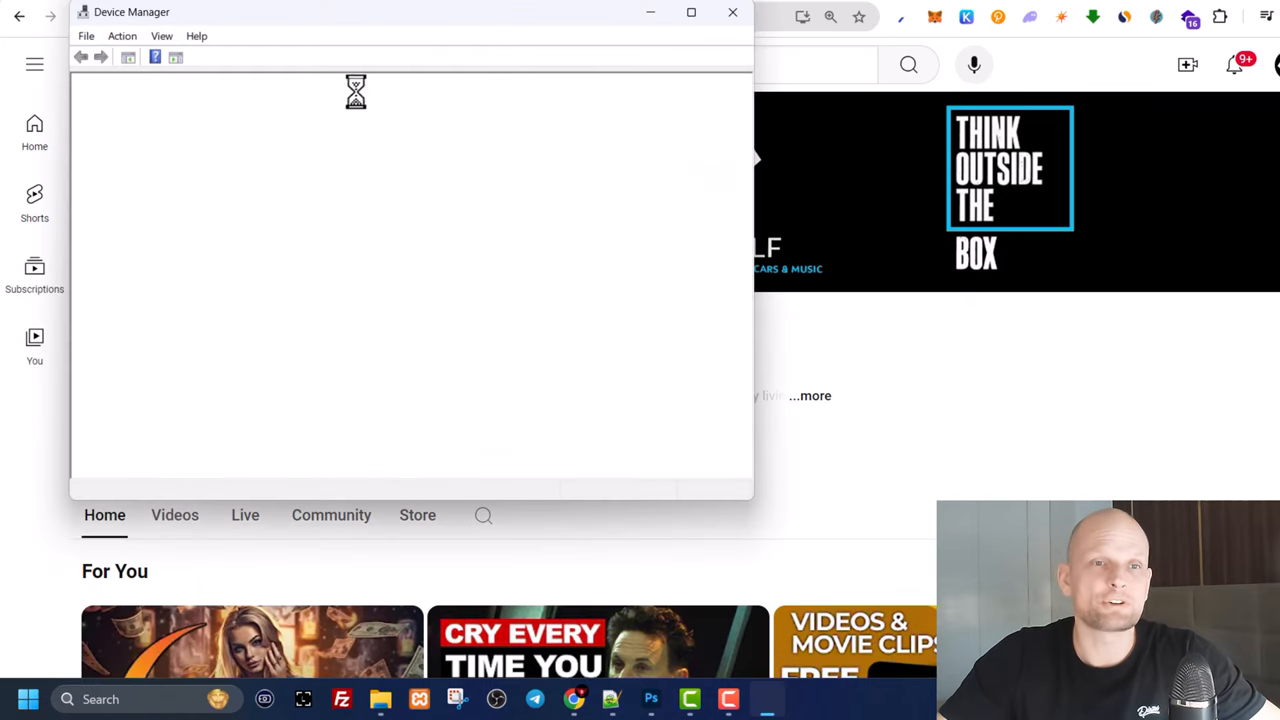
mouse_move(656, 62)
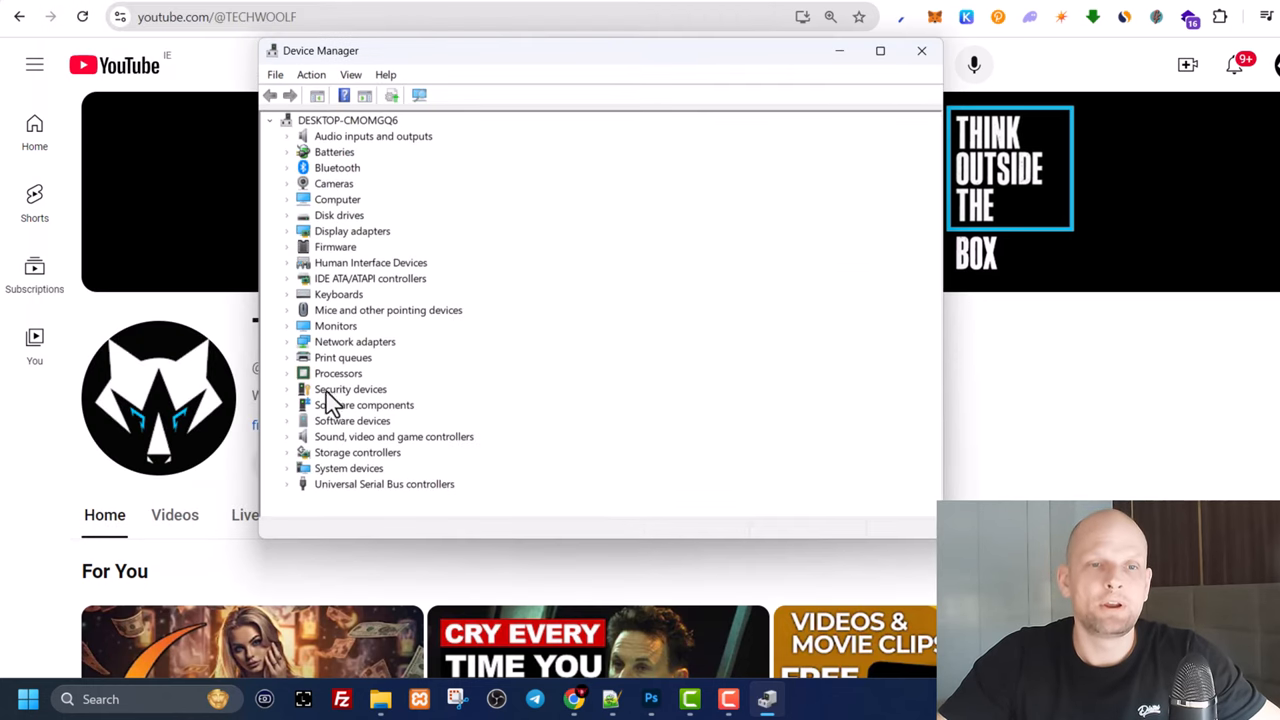
mouse_move(320, 414)
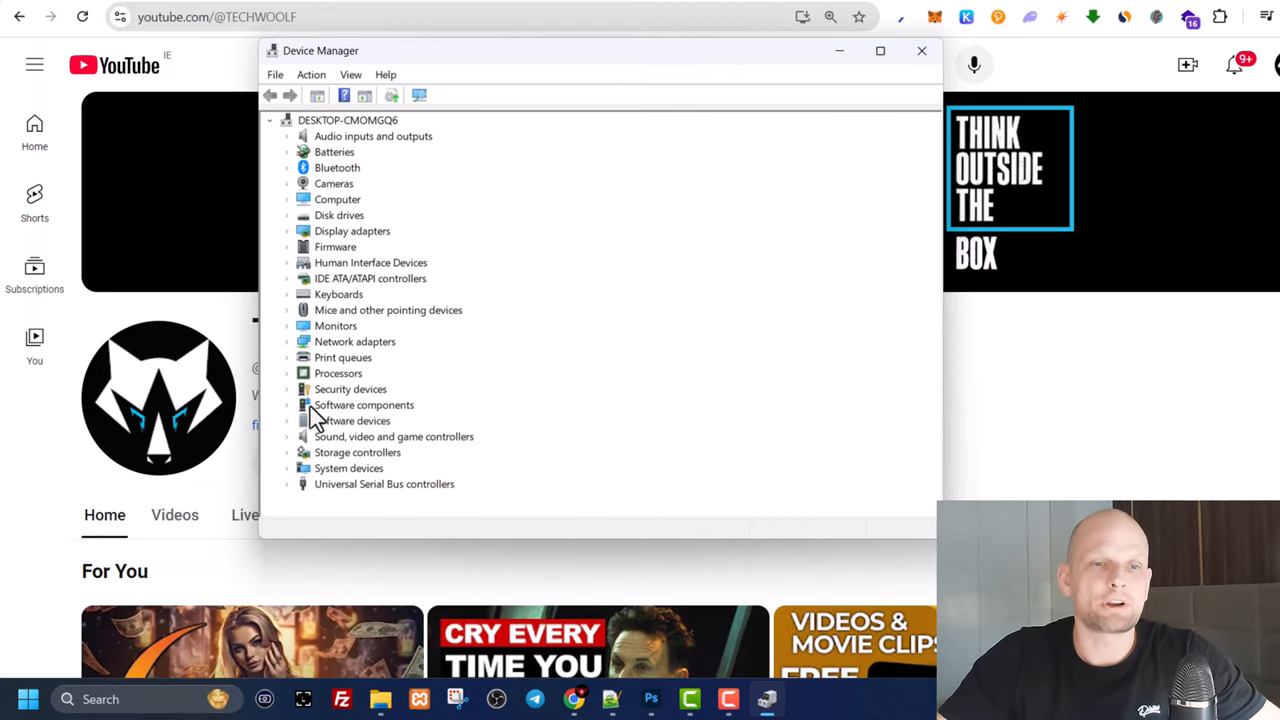
mouse_move(296, 304)
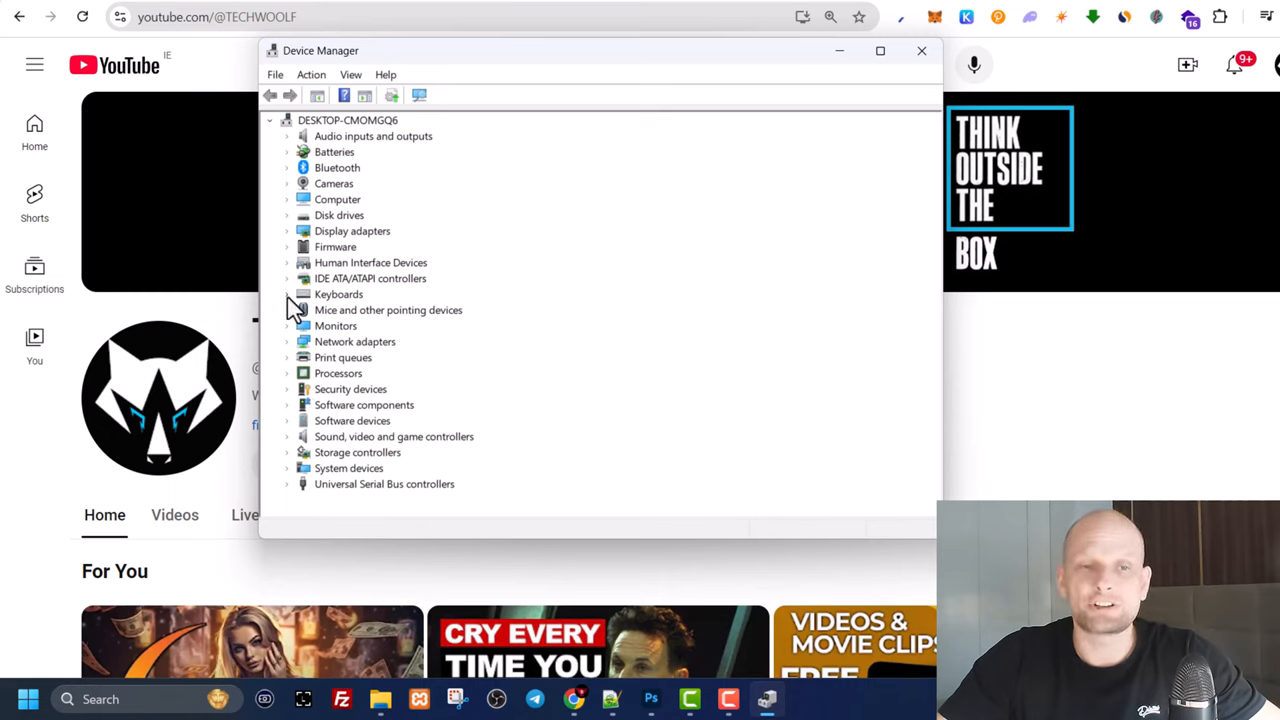
left_click(288, 294)
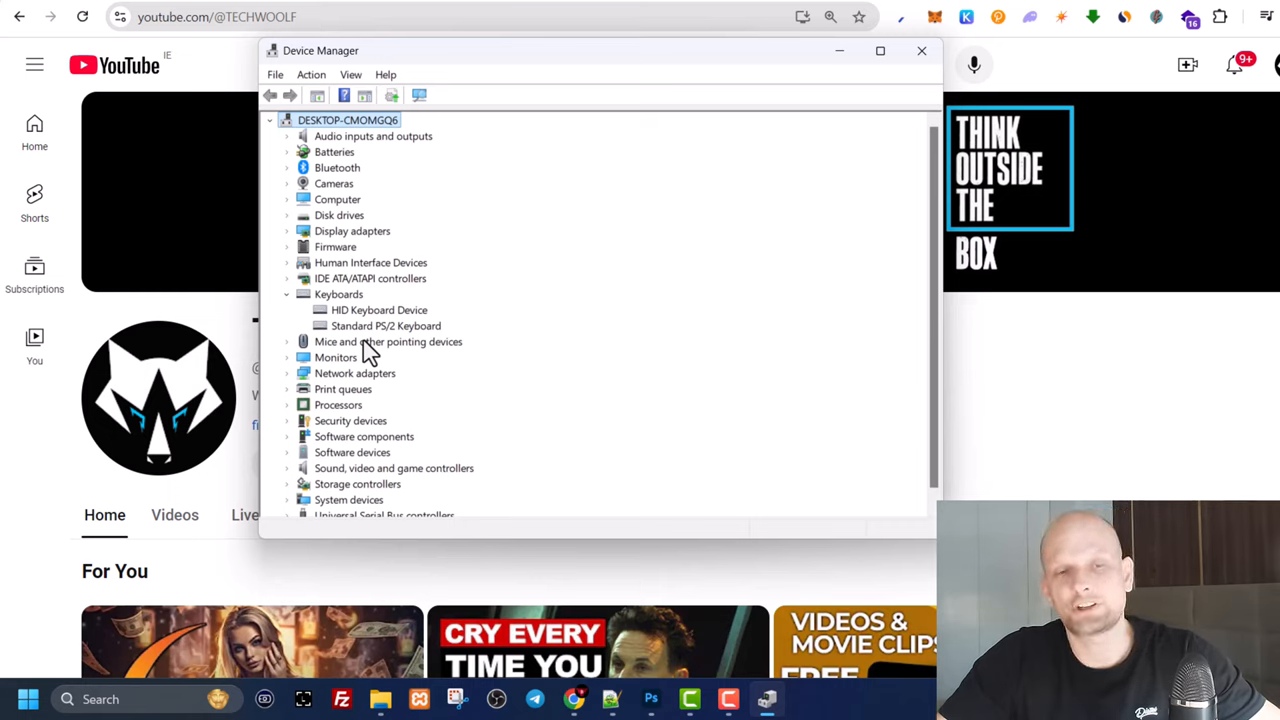
mouse_move(370, 344)
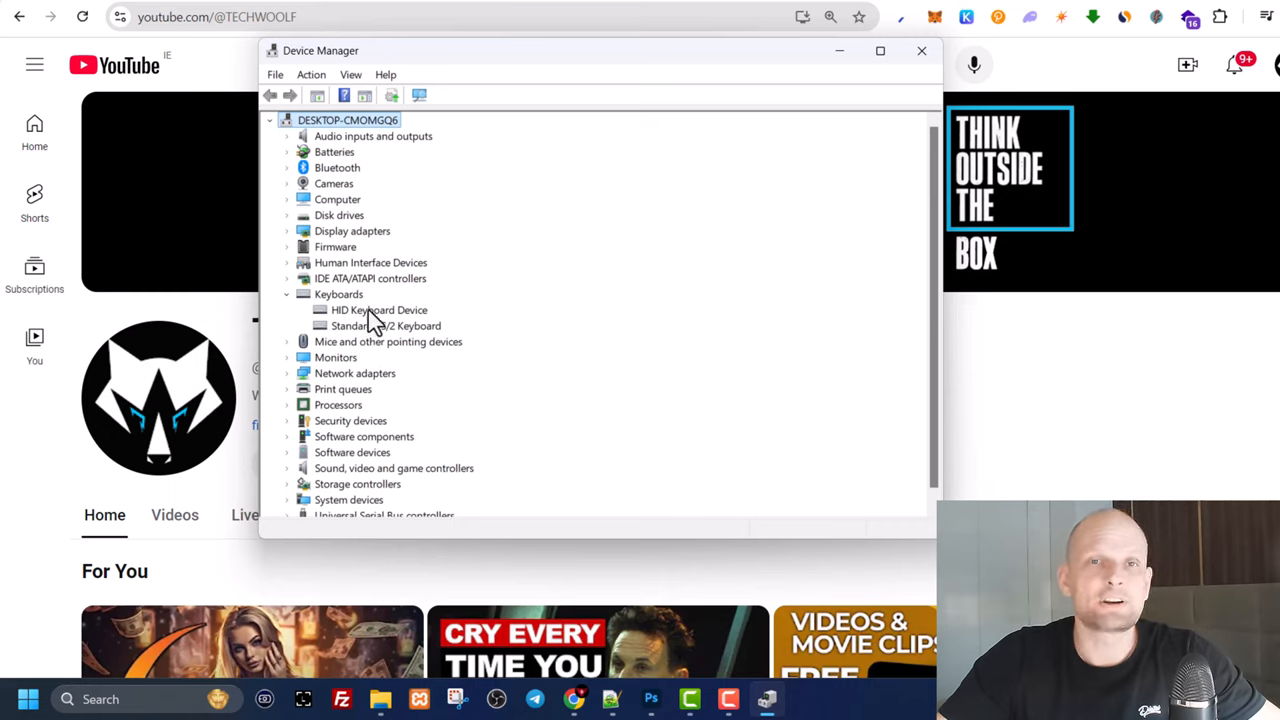
Step: Start Update driver for the Standard PS/2 Keyboard to reach the driver search choice
right_click(384, 324)
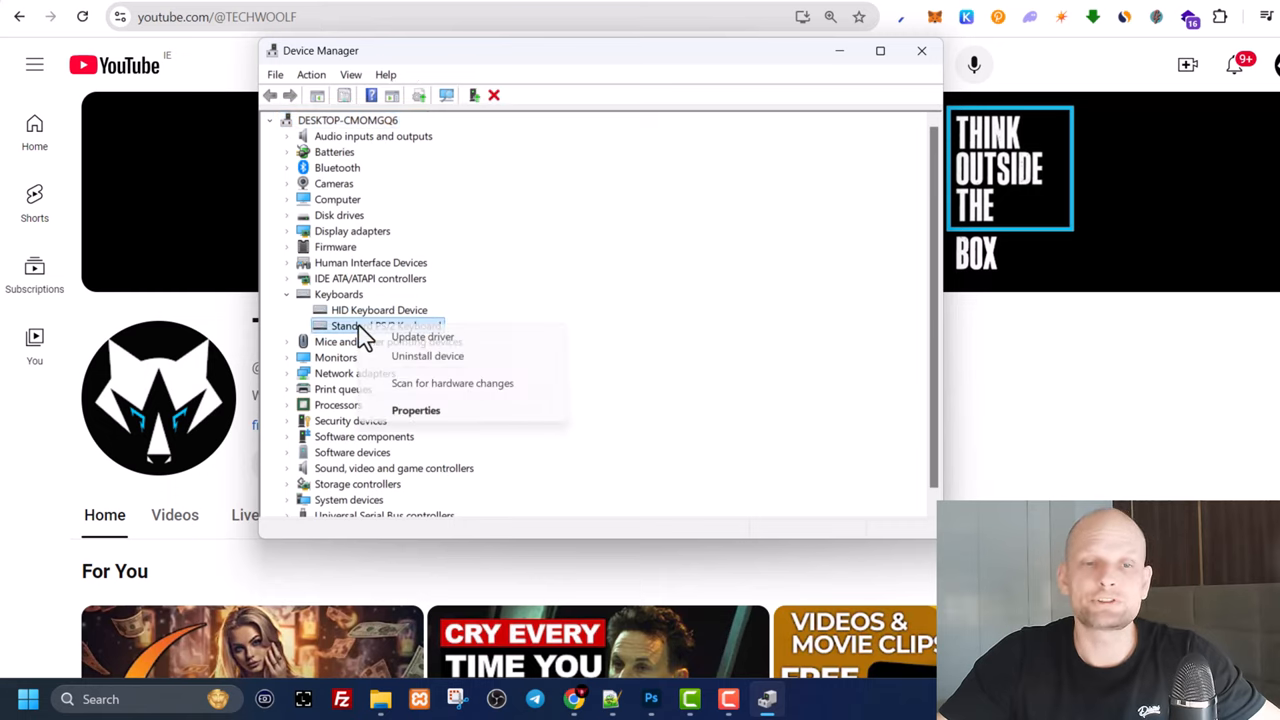
mouse_move(420, 336)
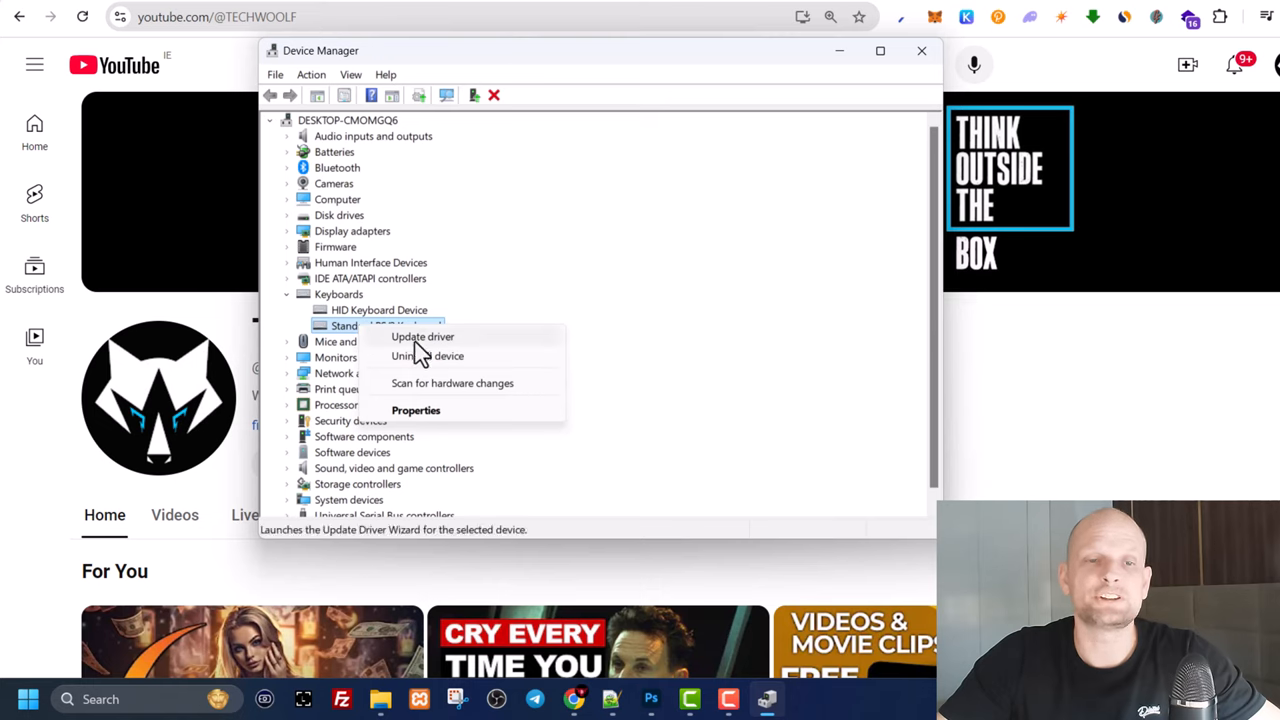
mouse_move(436, 356)
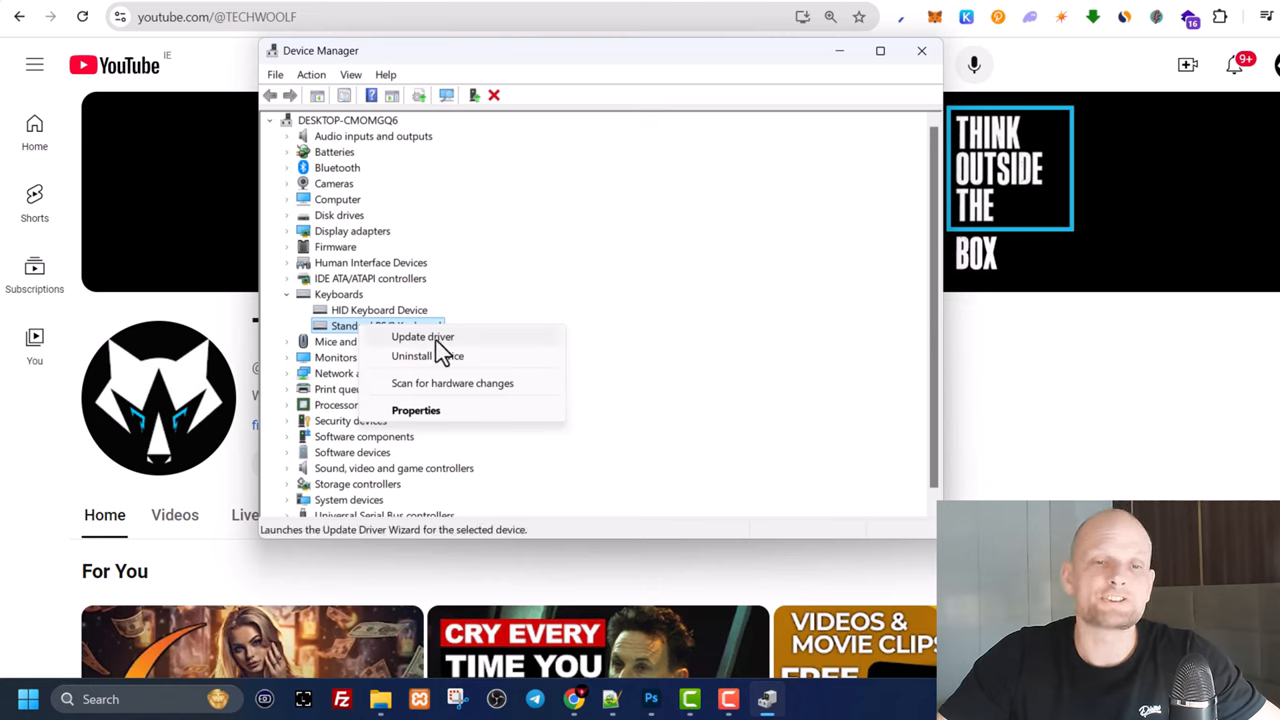
left_click(420, 336)
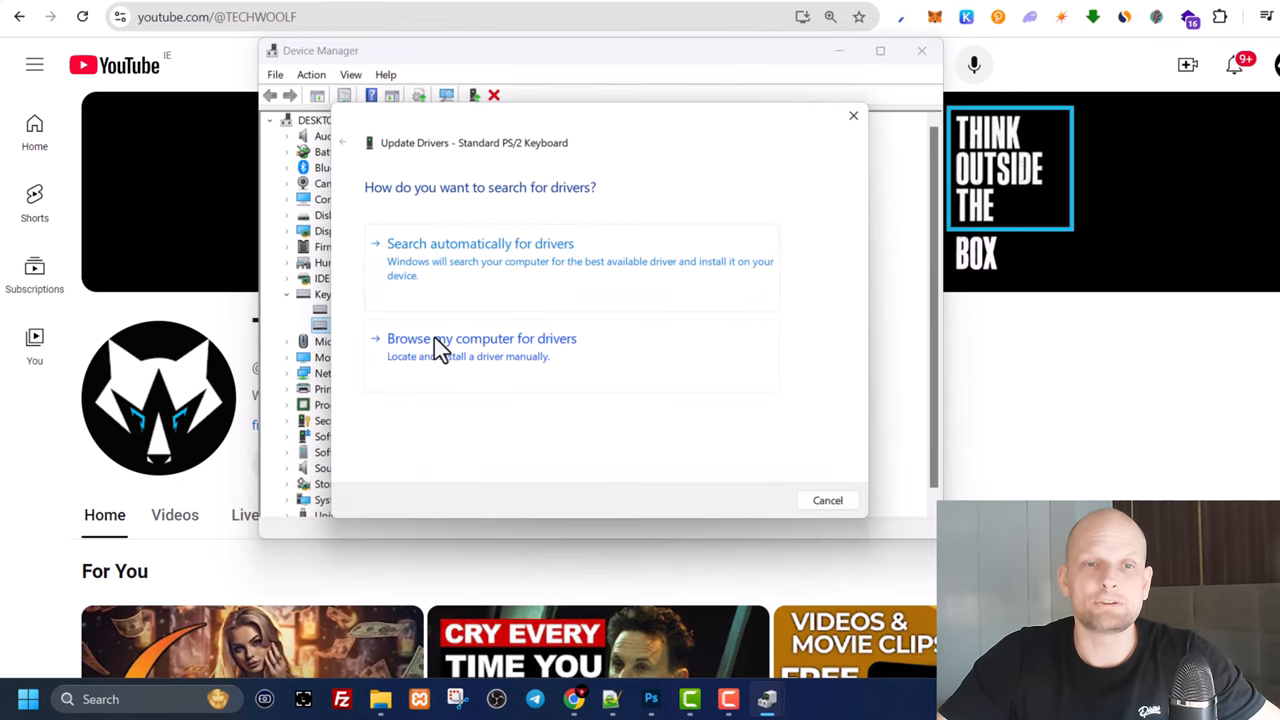
mouse_move(440, 344)
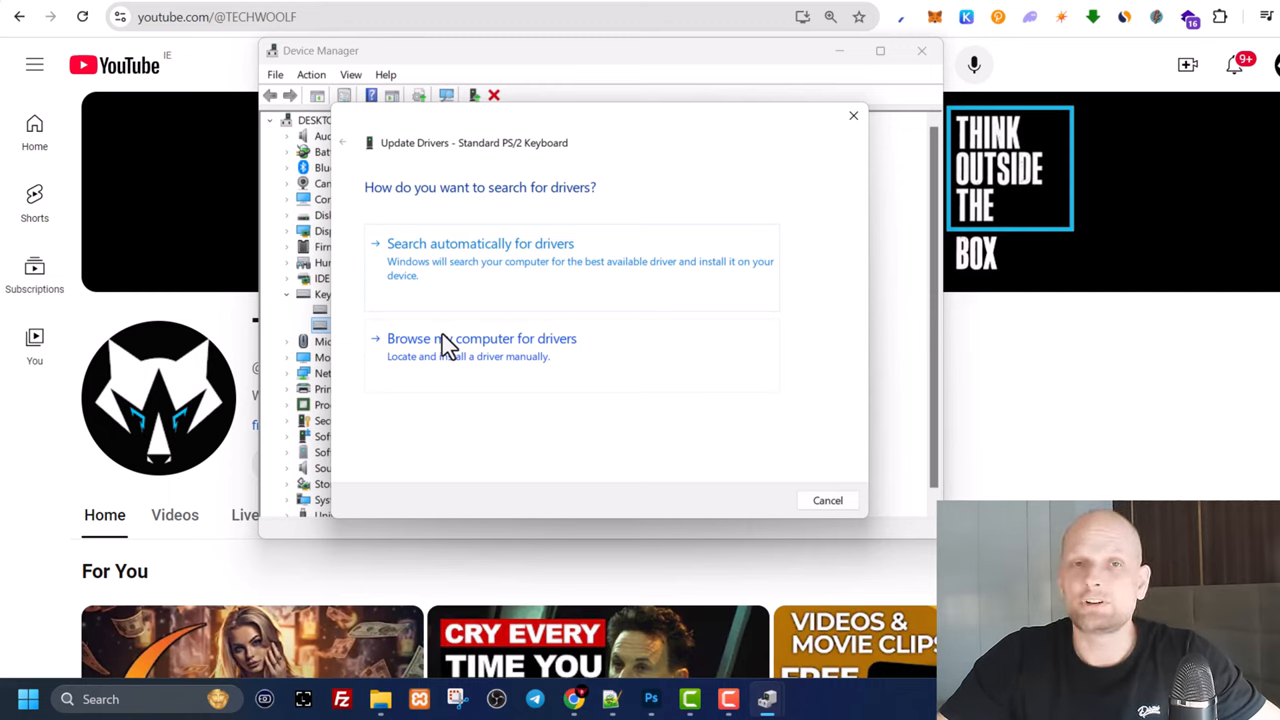
mouse_move(920, 198)
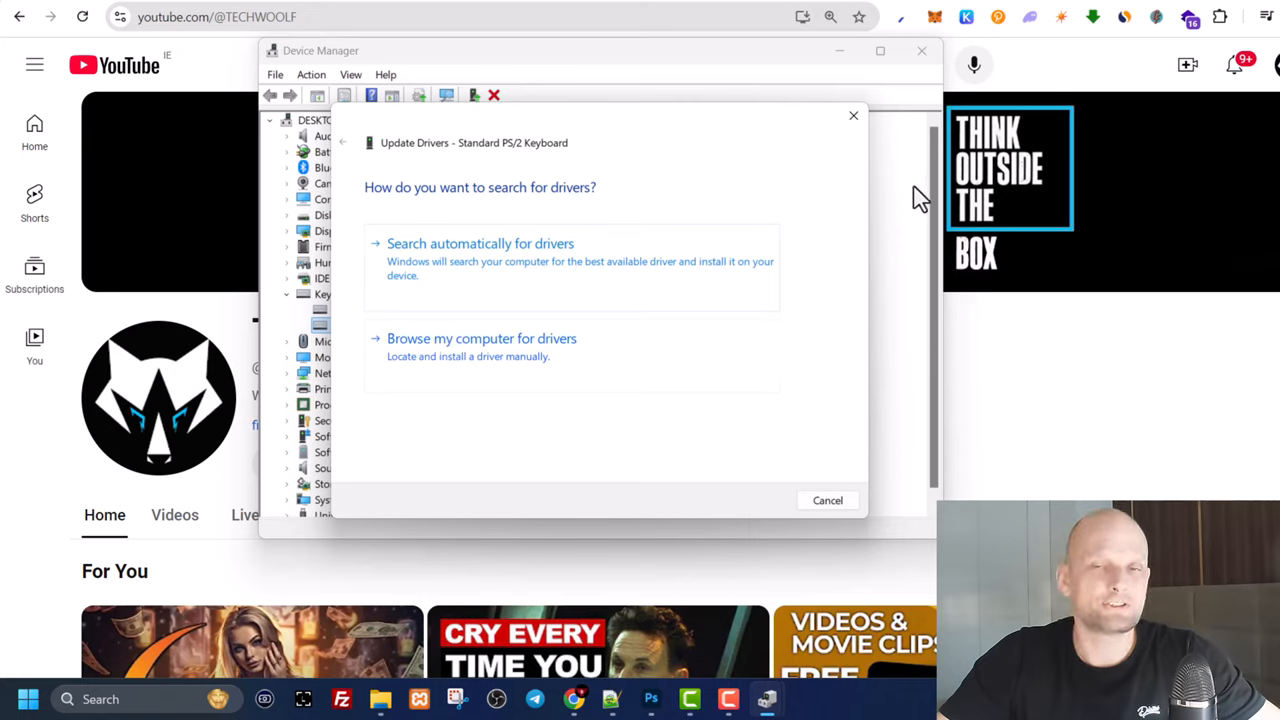